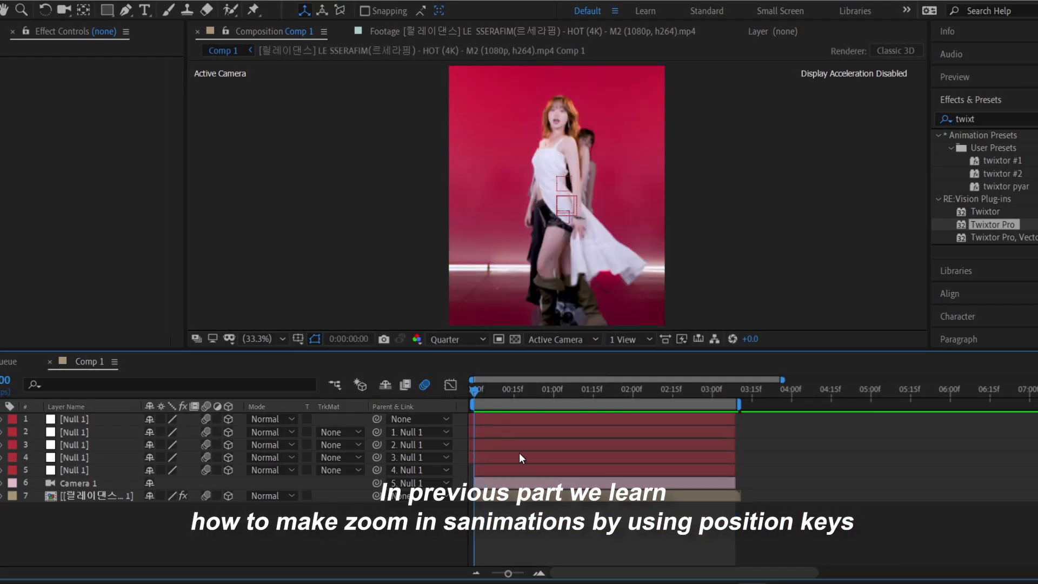
Step: Pre-compose all of Comp 1's null, camera and footage layers into Pre-comp 1 with attributes moved
left_click(75, 482)
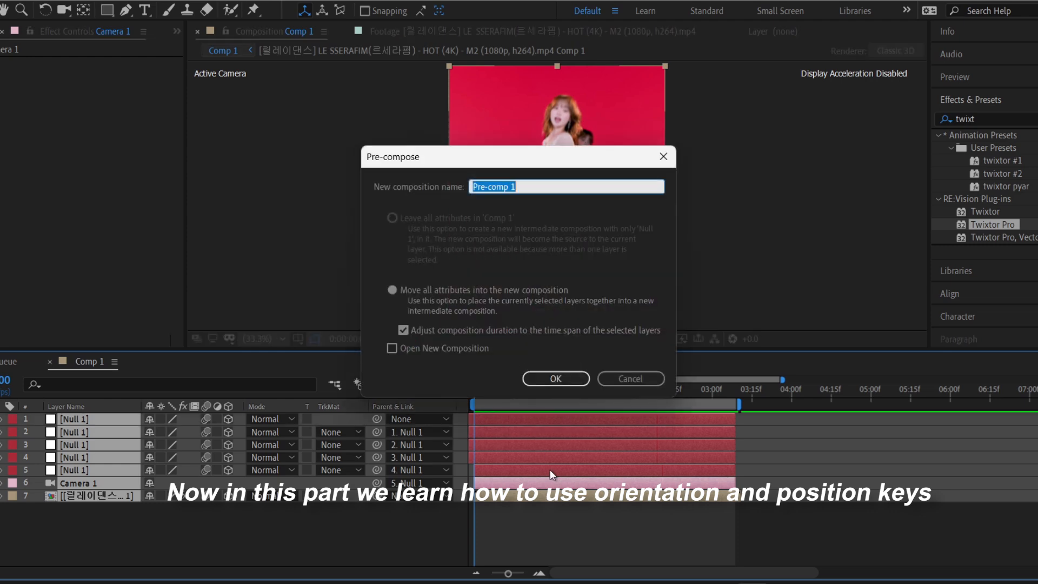
left_click(555, 378)
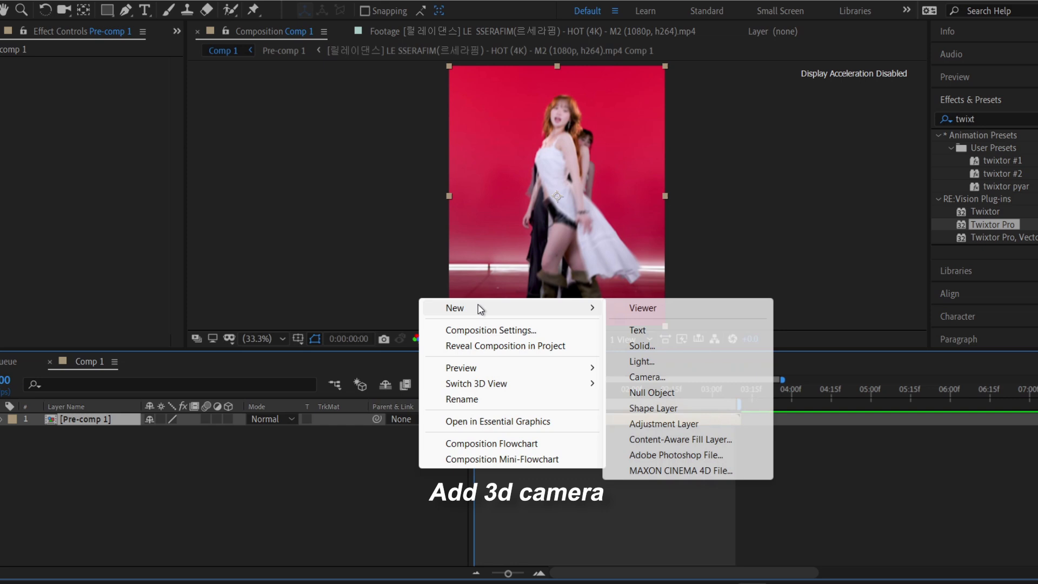
Step: Add Camera 1 with default settings above Pre-comp 1, dismissing the 2D layer warning
left_click(644, 376)
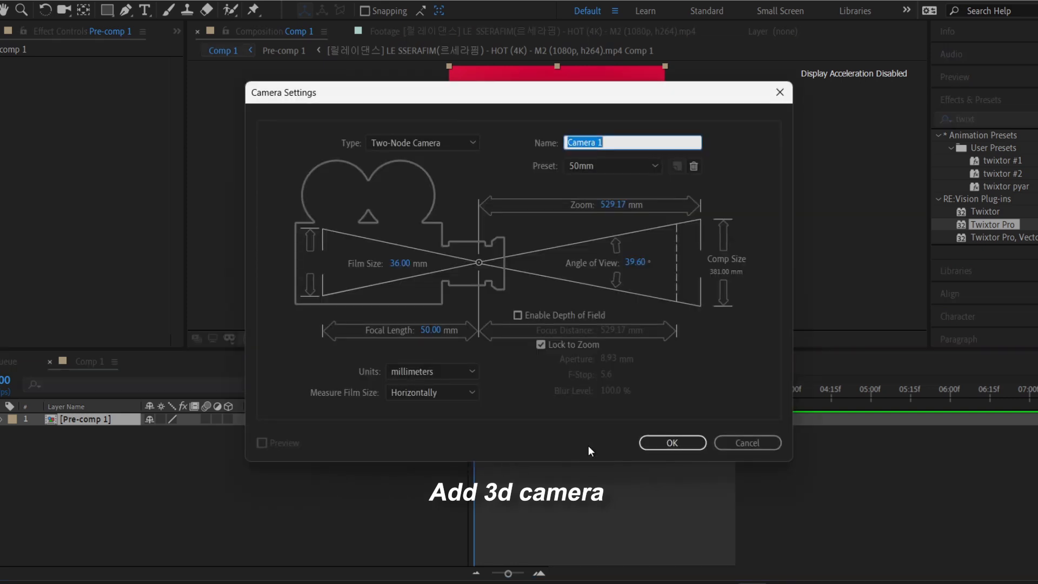
left_click(671, 442)
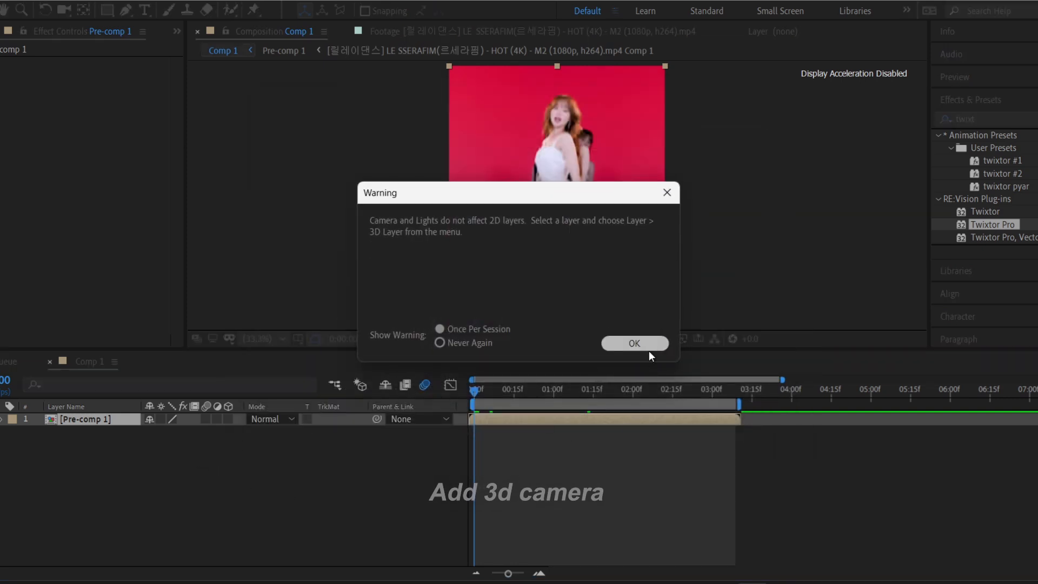
left_click(633, 343)
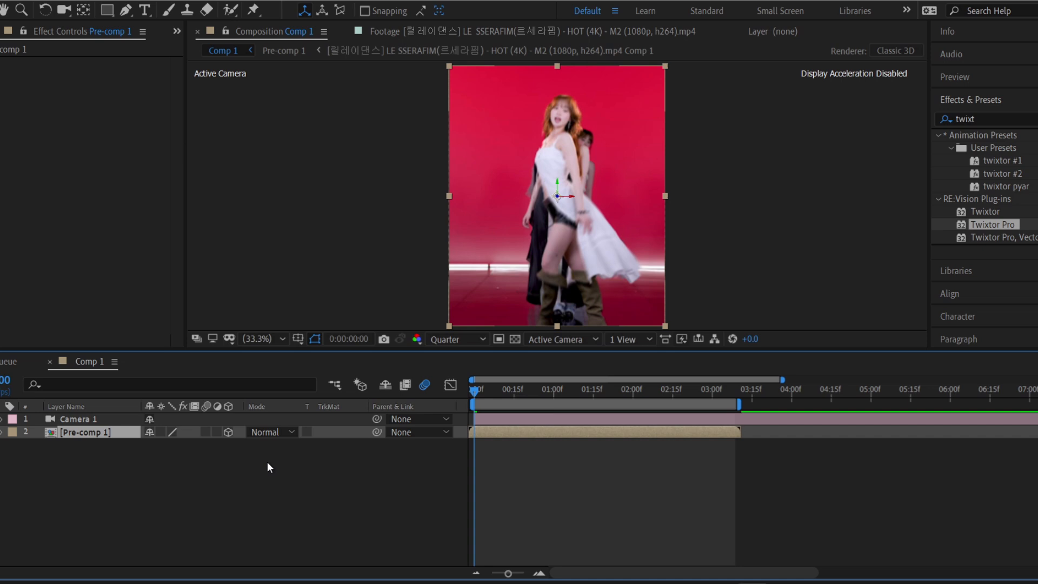
mouse_move(202, 468)
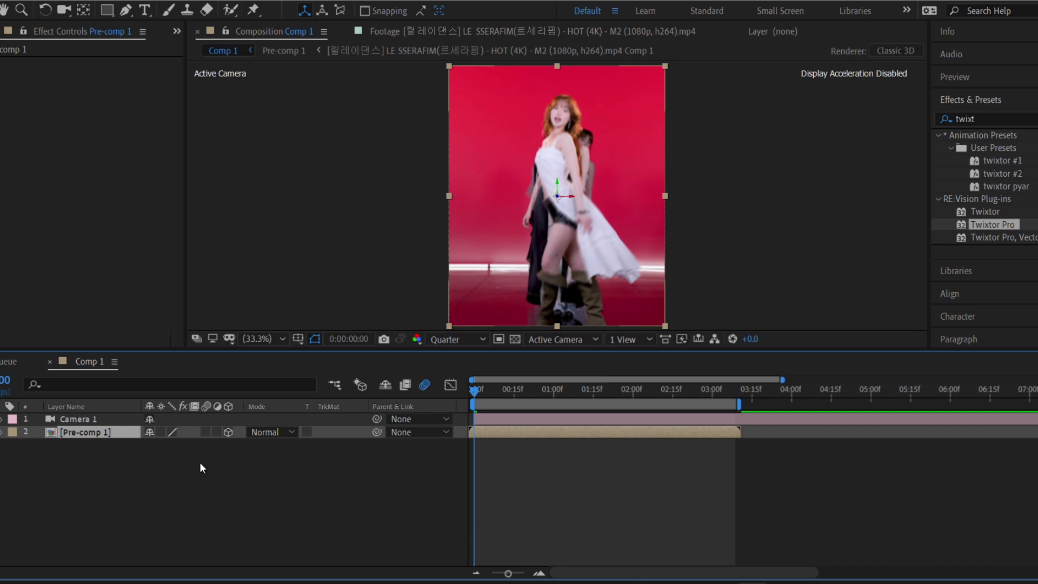
Step: Create Null 2, parent Camera 1 to it and make the null a 3D layer
right_click(202, 467)
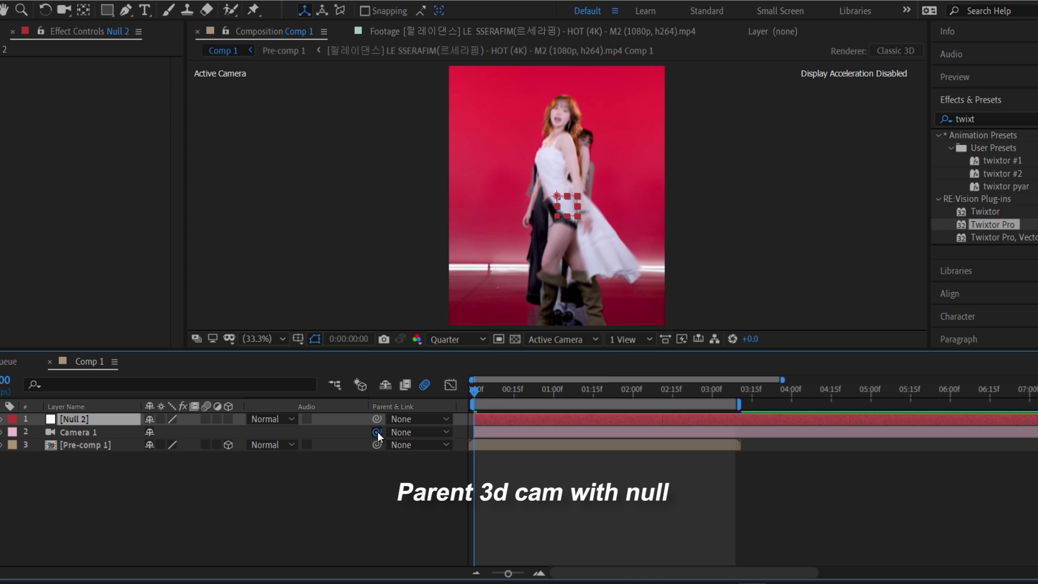
left_click(377, 431)
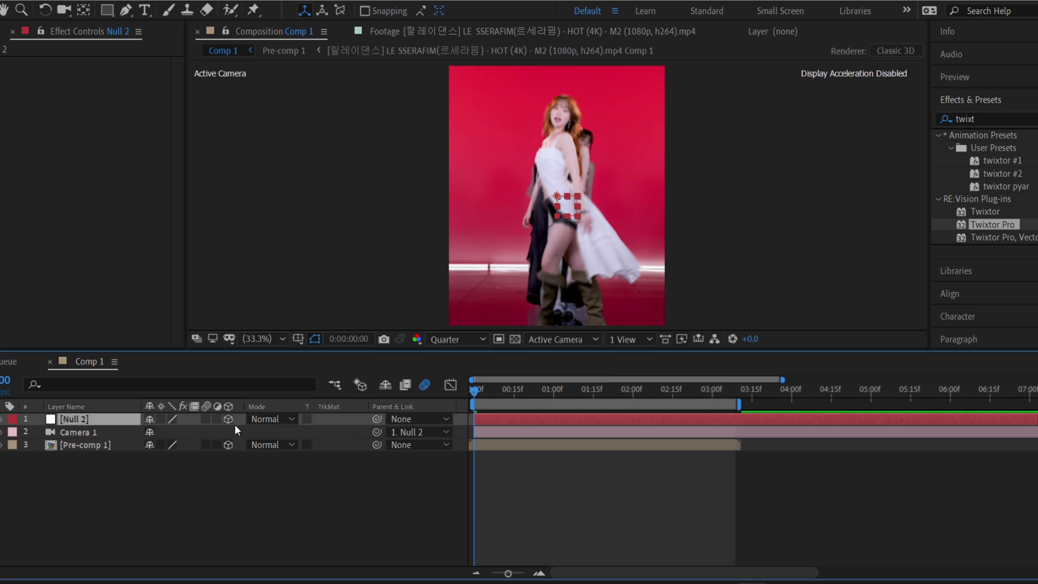
left_click(4, 419)
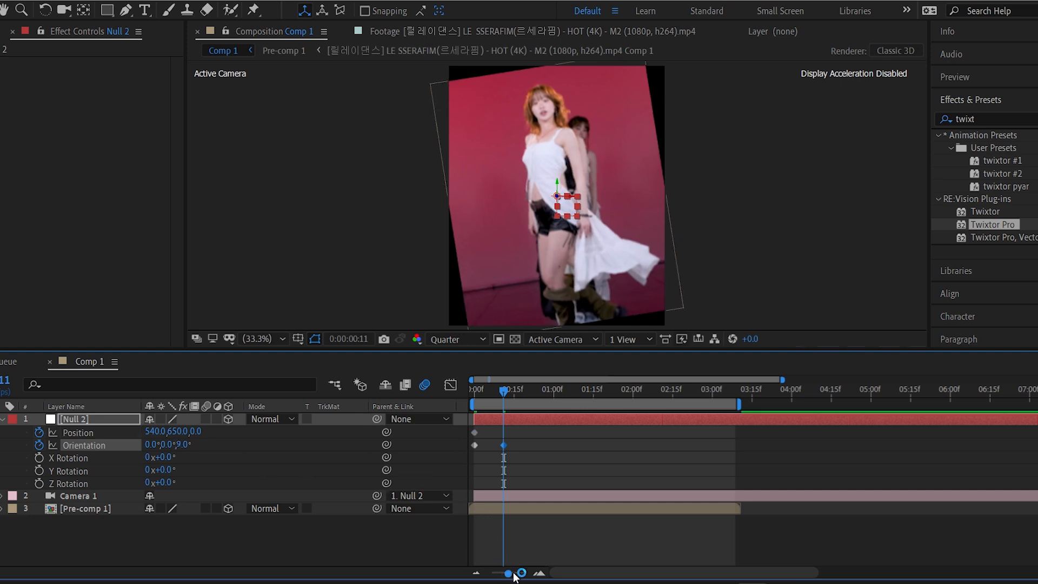
mouse_move(522, 573)
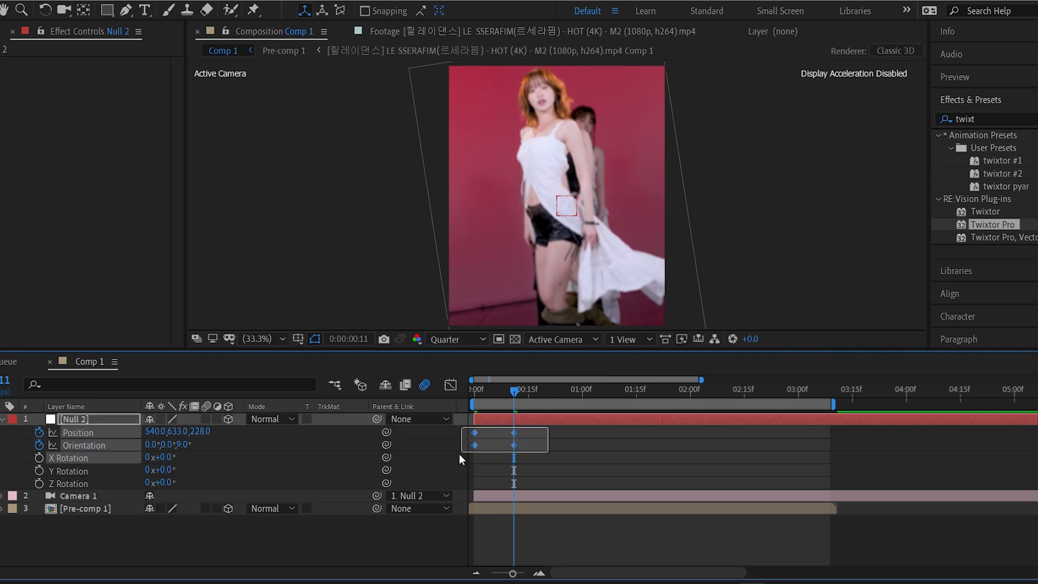
Step: Easy Ease Null 2's position and orientation keyframes and preview the smoothed push-in and tilt
key("ctrl+s")
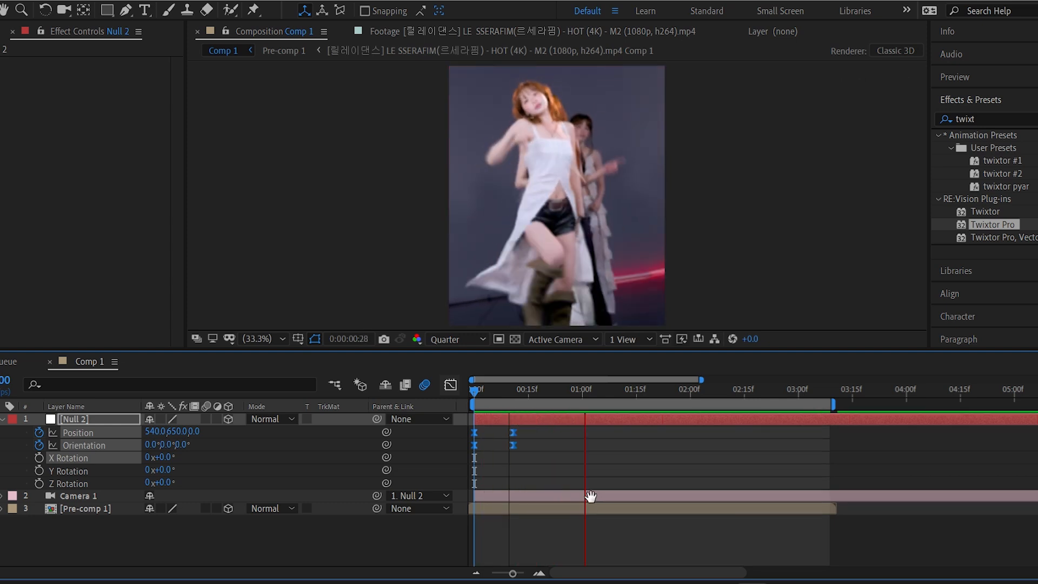
left_click(471, 390)
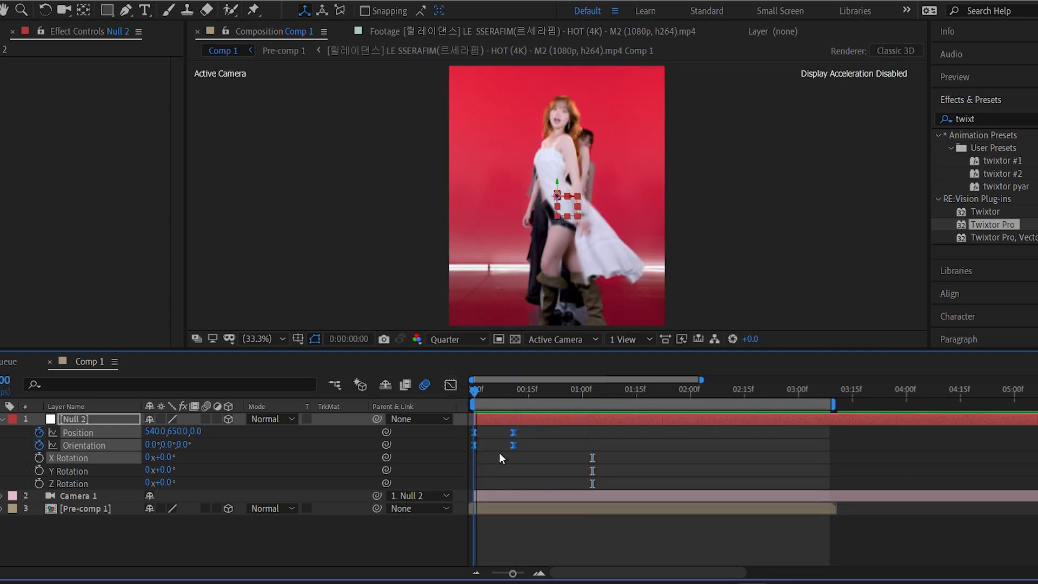
left_click(581, 402)
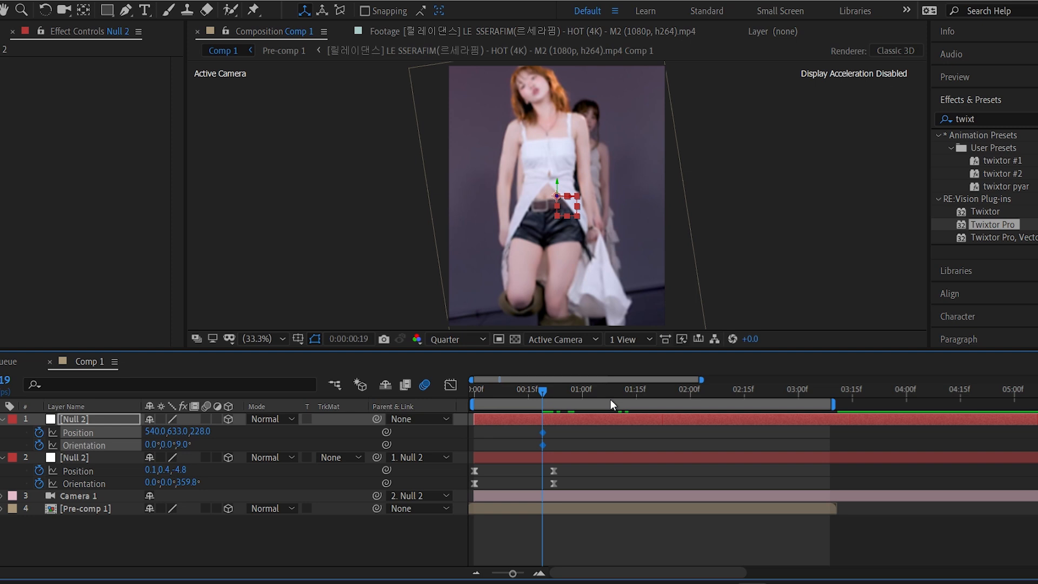
Step: Keyframe the top null's Position and Orientation at 1:15 for a further push-in and opposite tilt
left_click(626, 390)
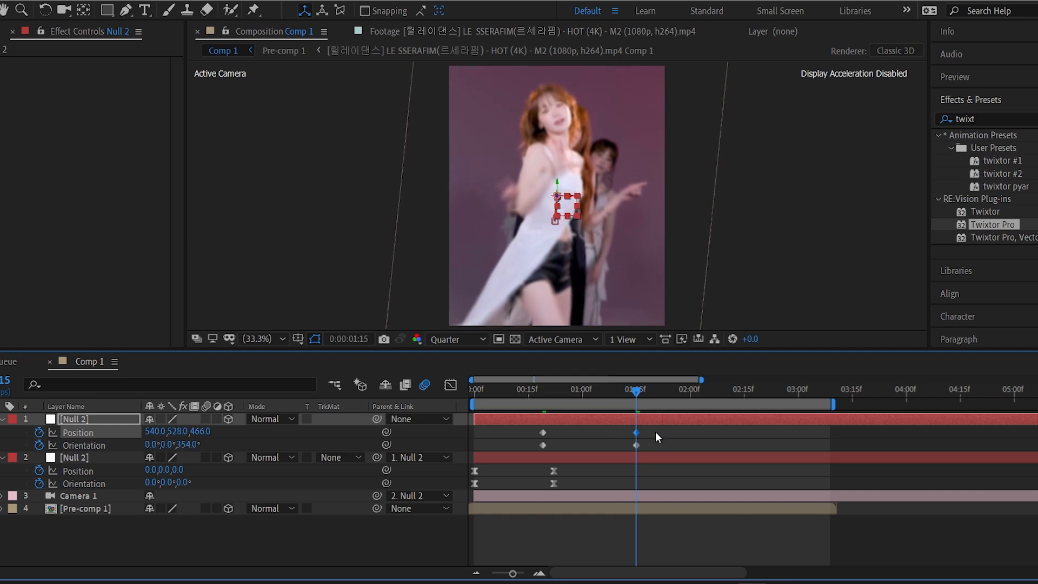
Step: Ease the top null's new keyframes and reshape their speed curve to about 55% influence
left_click(450, 386)
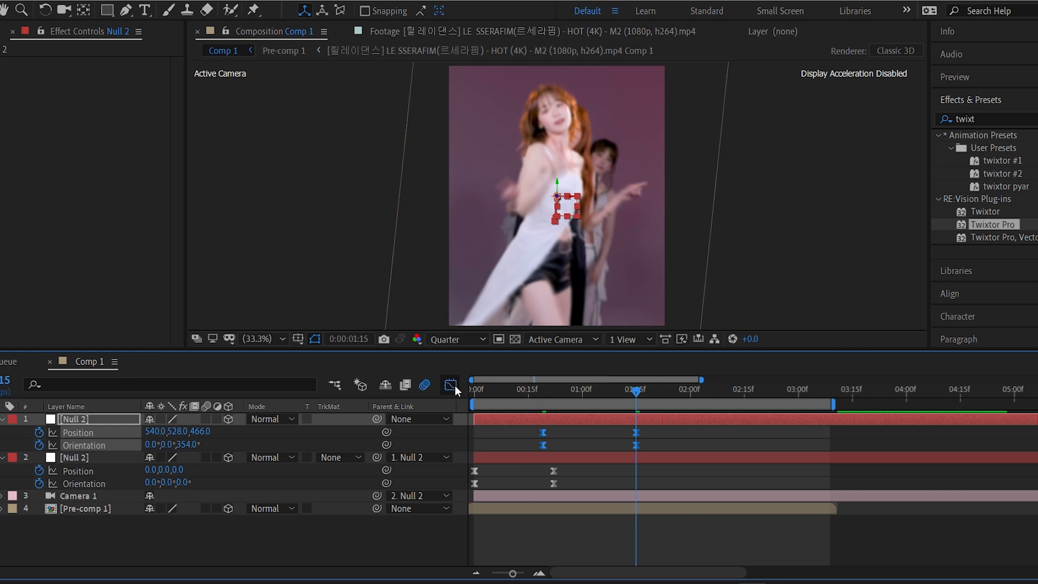
left_click(451, 385)
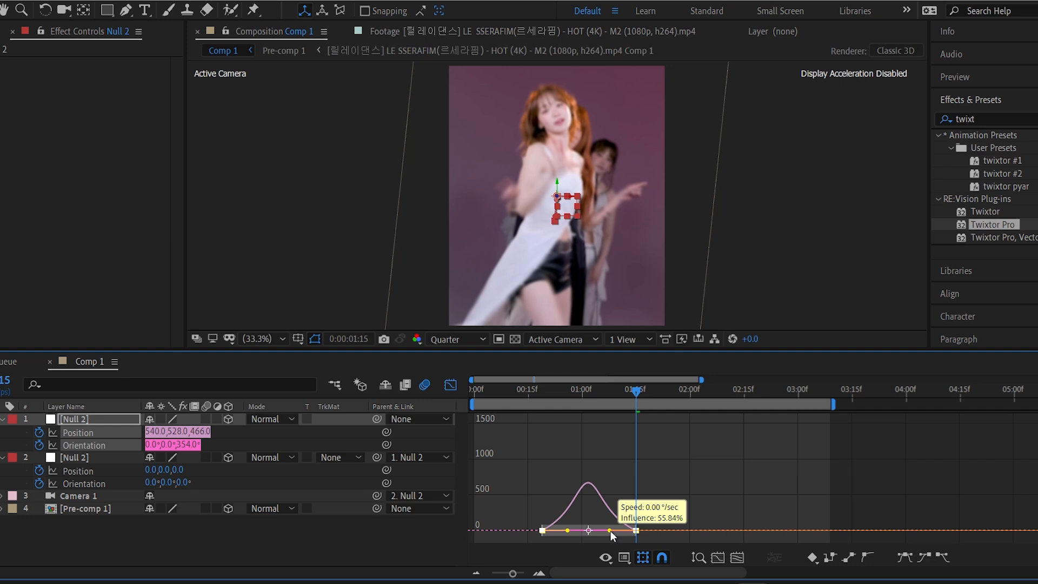
mouse_move(764, 561)
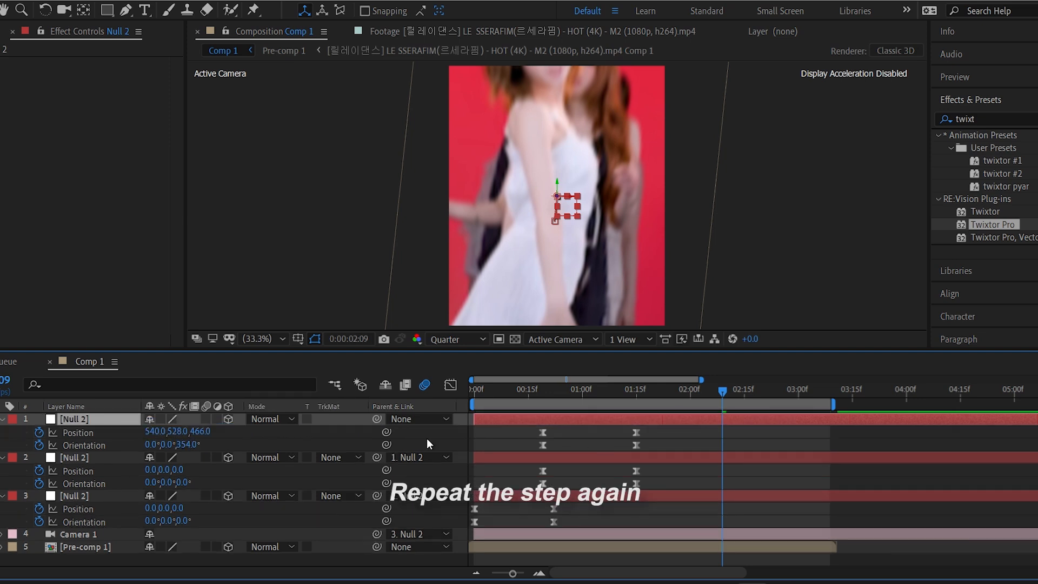
Step: Add a third null parenting the camera chain with later eased Position keyframes pushing further in
left_click(87, 418)
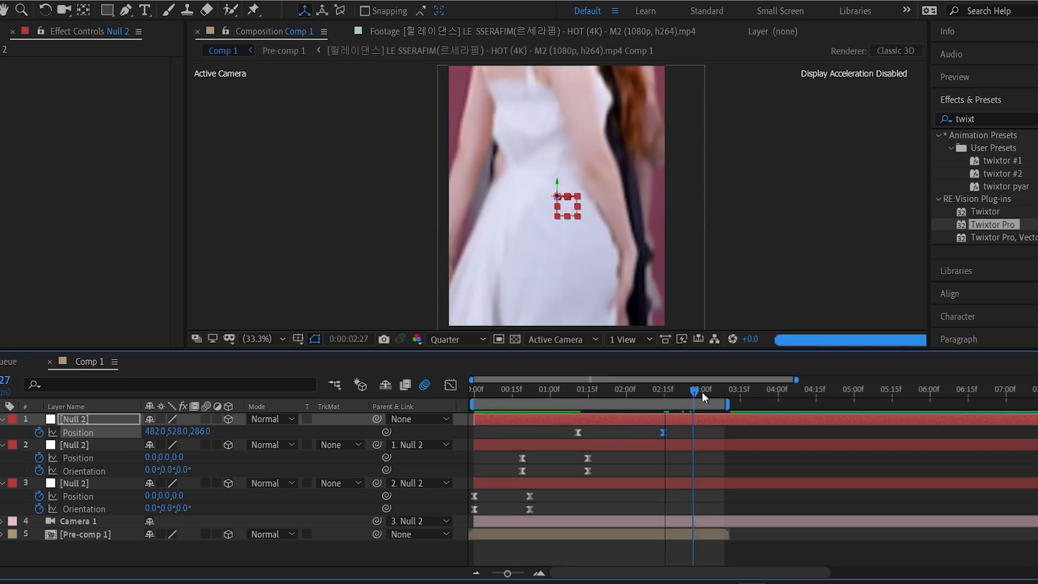
left_click(710, 388)
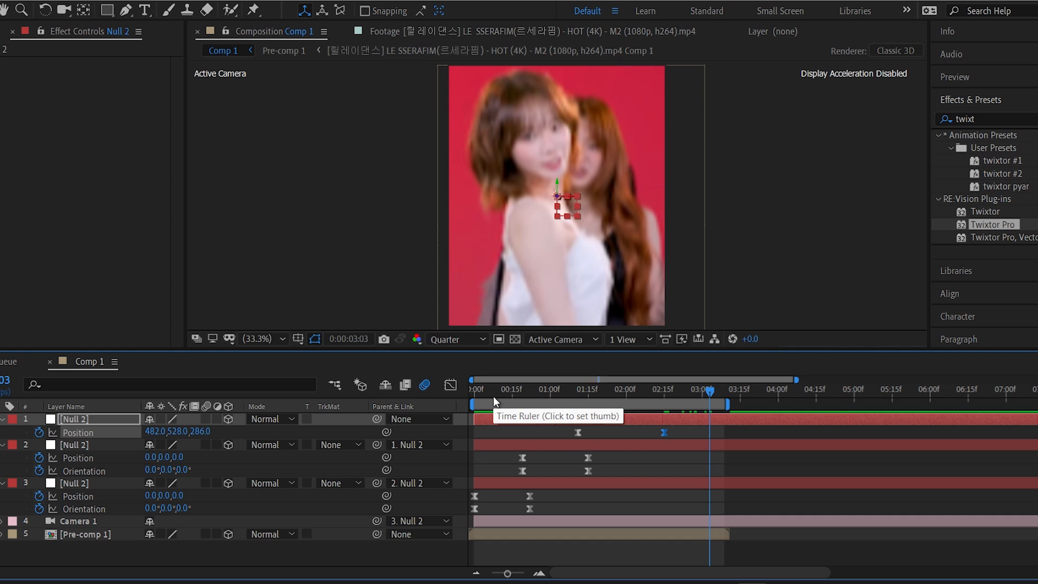
left_click(494, 388)
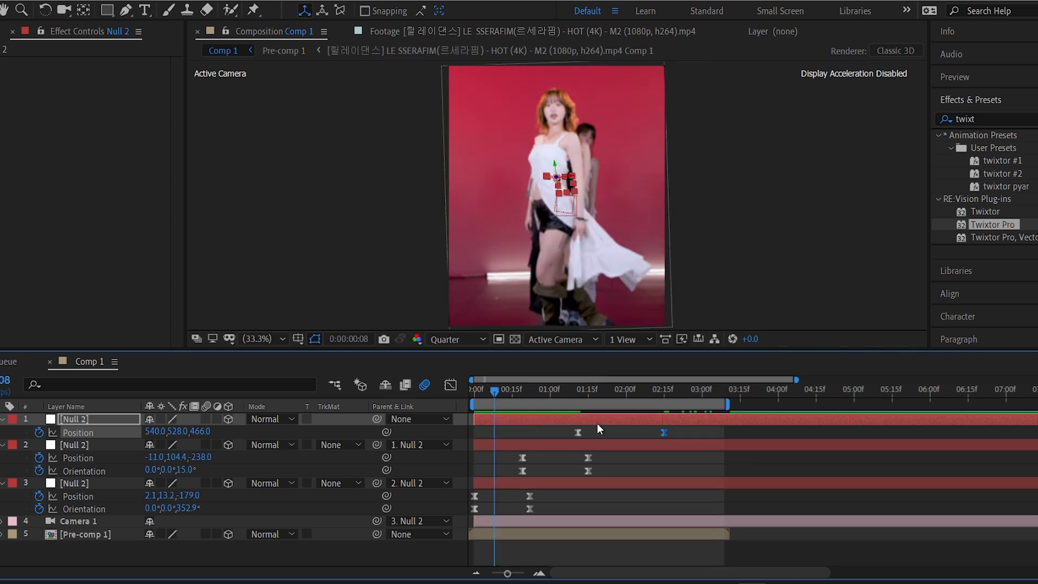
left_click(587, 389)
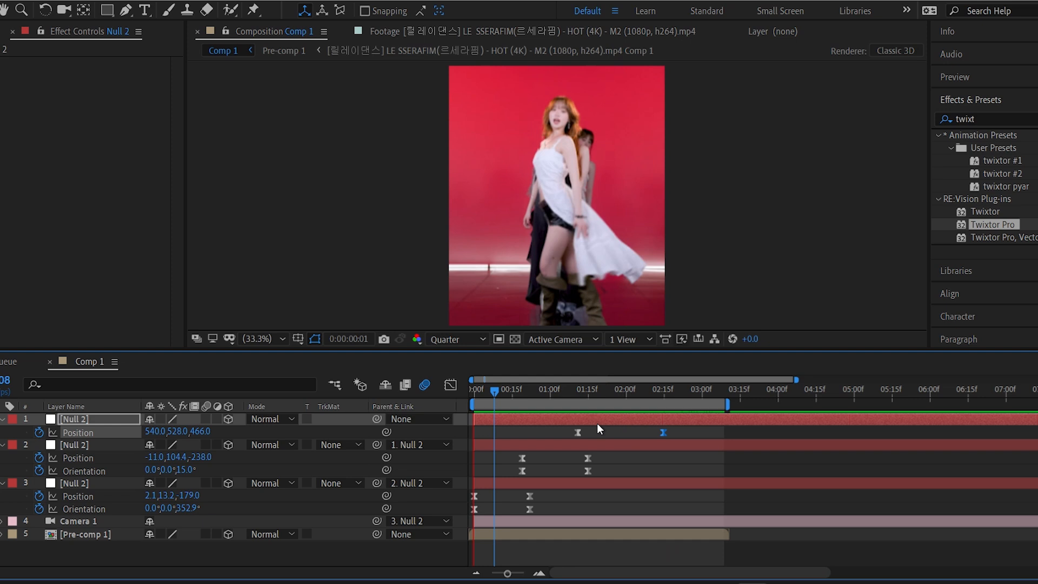
left_click(662, 388)
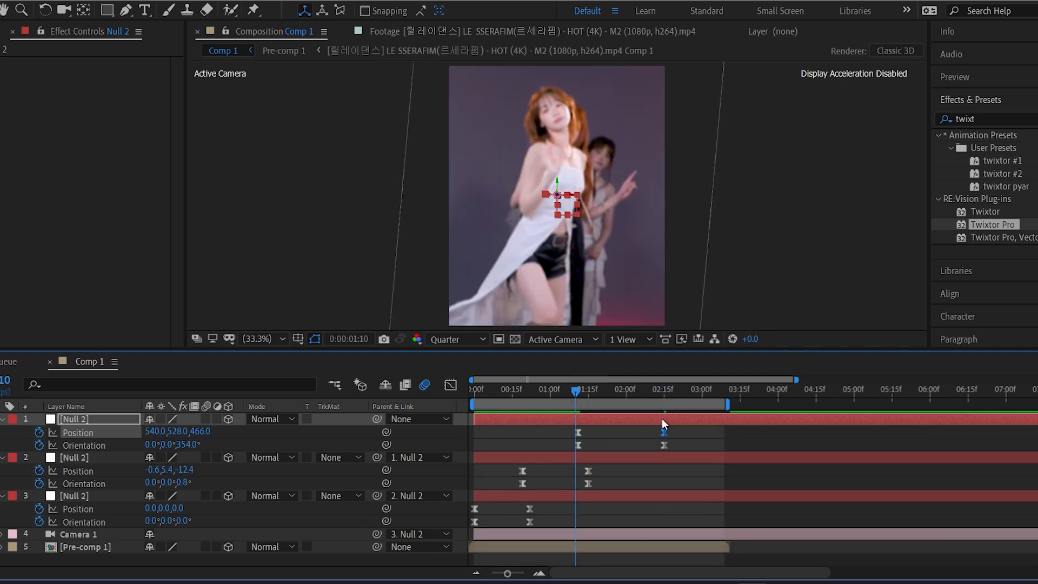
left_click(628, 388)
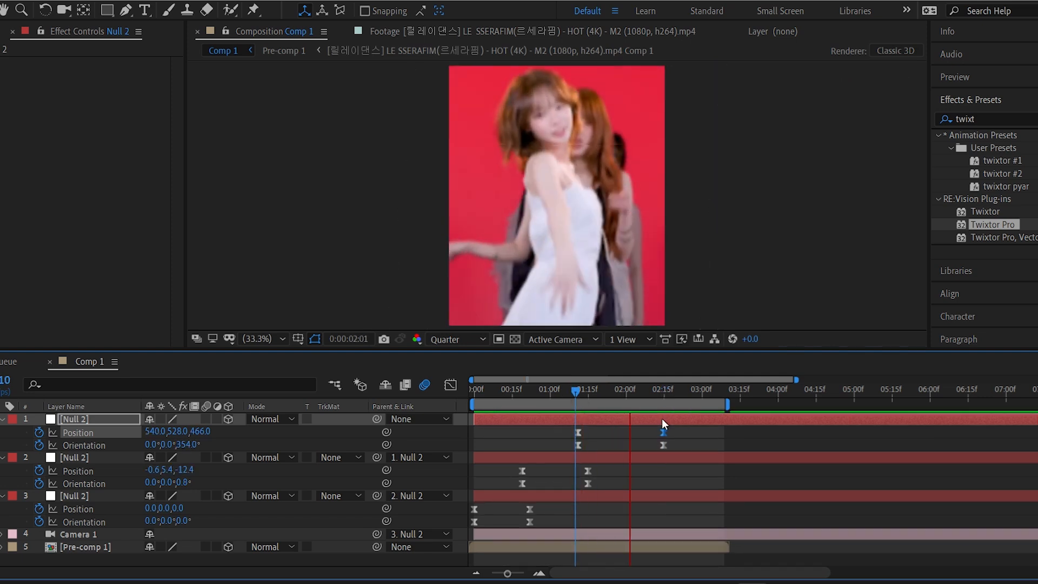
left_click(492, 389)
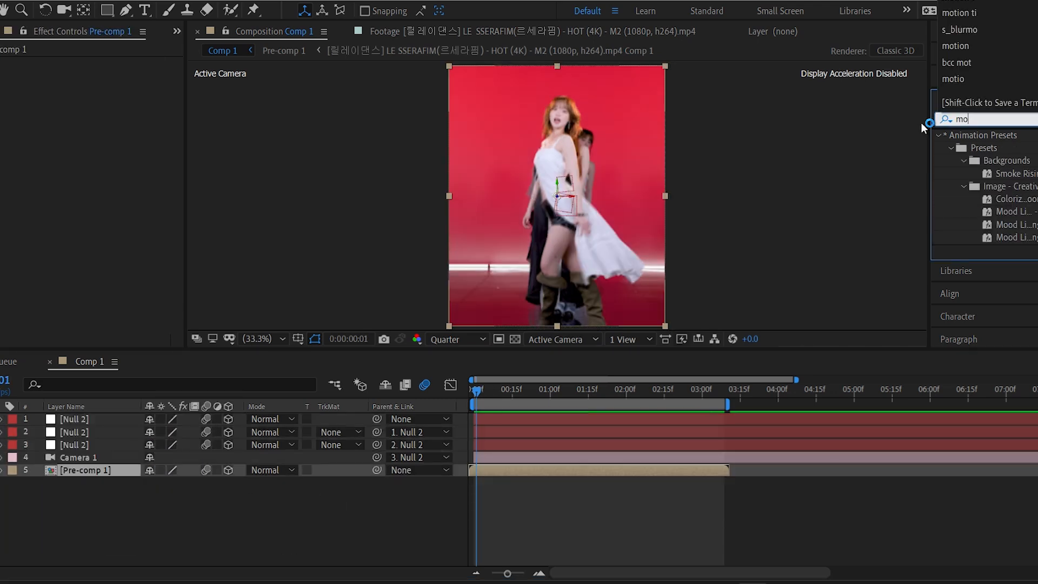
Step: Apply Motion Tile to Pre-comp 1 with 150 output size and Mirror Edges, preview it, and add a Sharpen adjustment layer
type("tion t")
type("150")
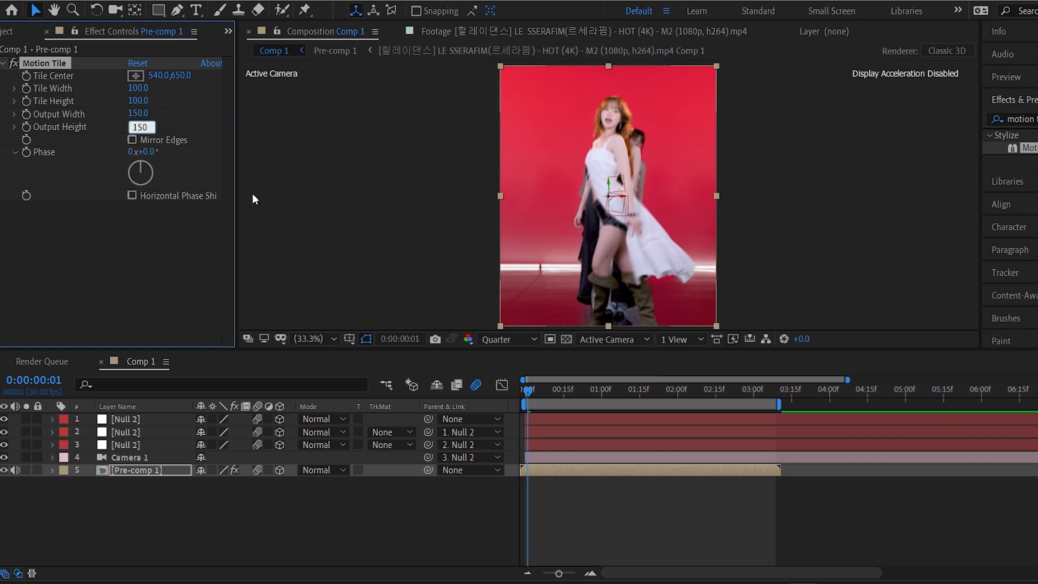
left_click(132, 140)
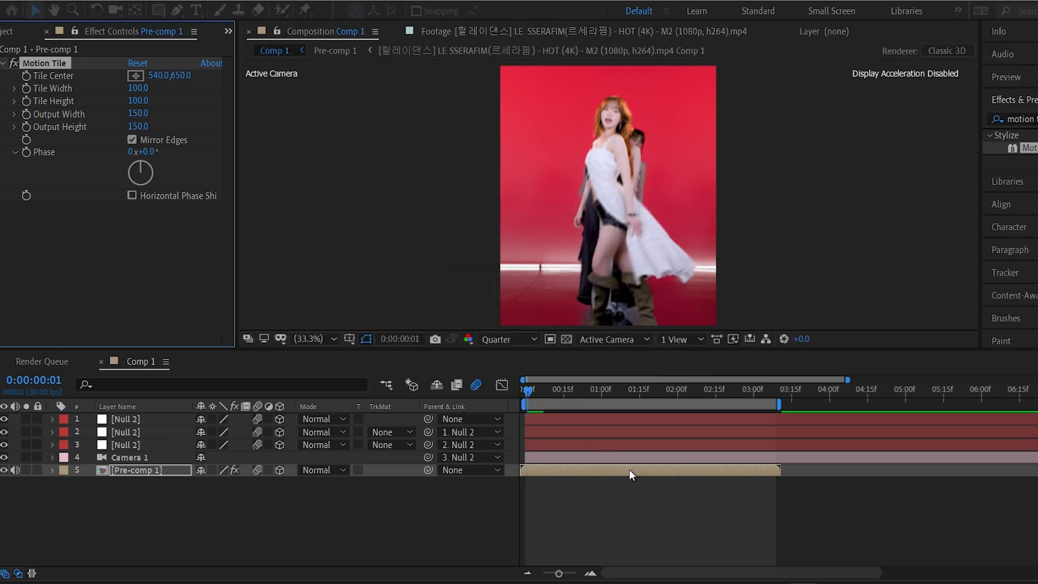
left_click(584, 389)
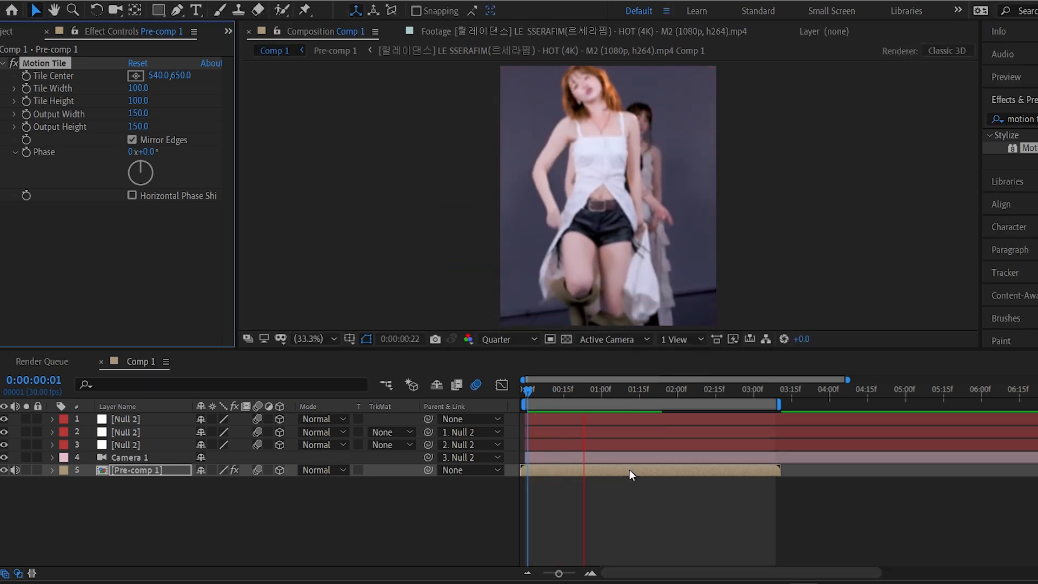
left_click(680, 389)
type("pink")
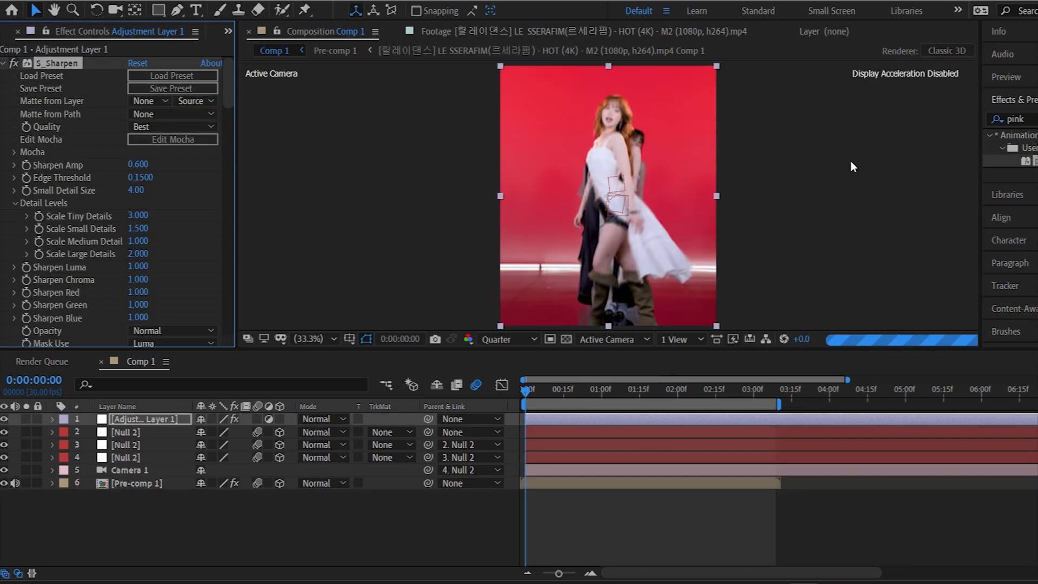
left_click(56, 238)
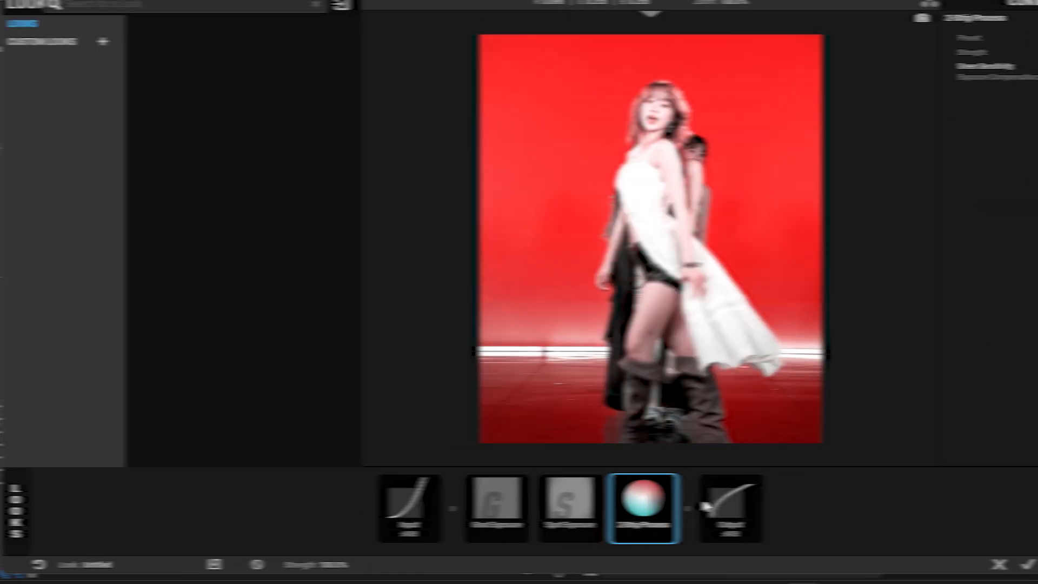
Step: Adjust the exposure tool in the Looks chain of curve, exposure and colour tools for a punchier red look
left_click(568, 509)
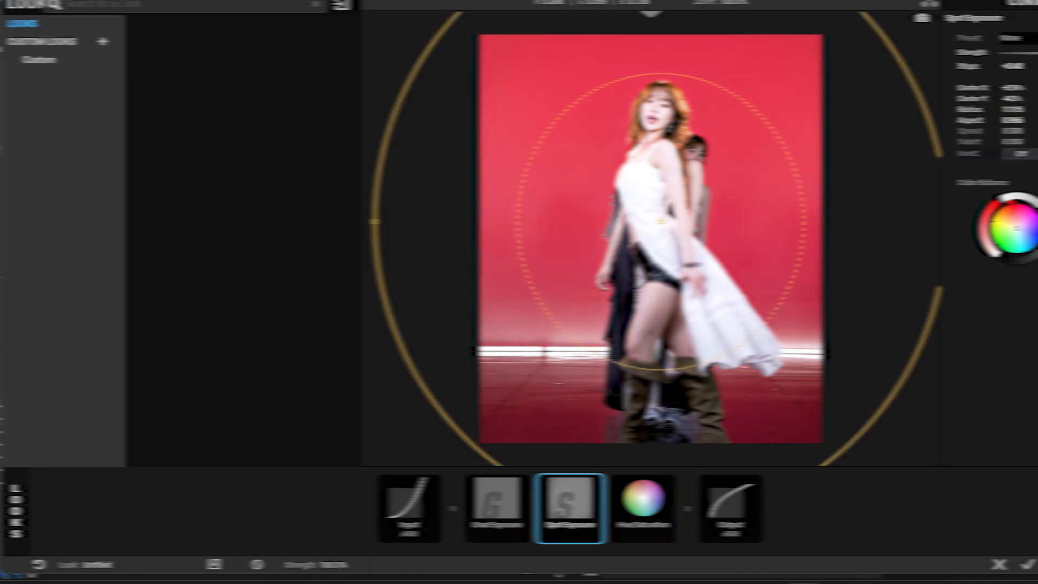